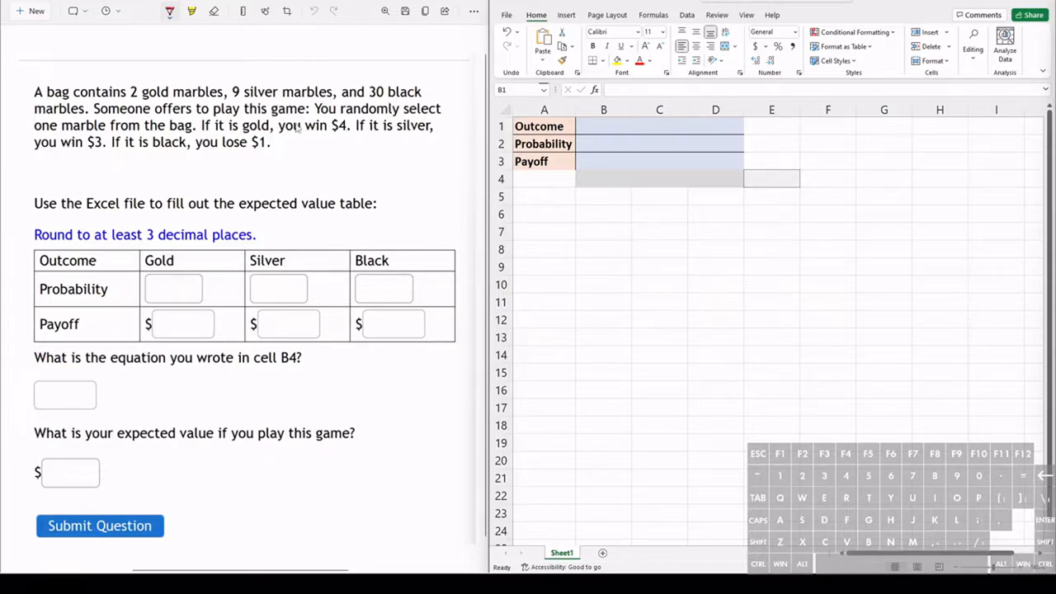
{"action": "mouse_move", "coordinate": [297, 129]}
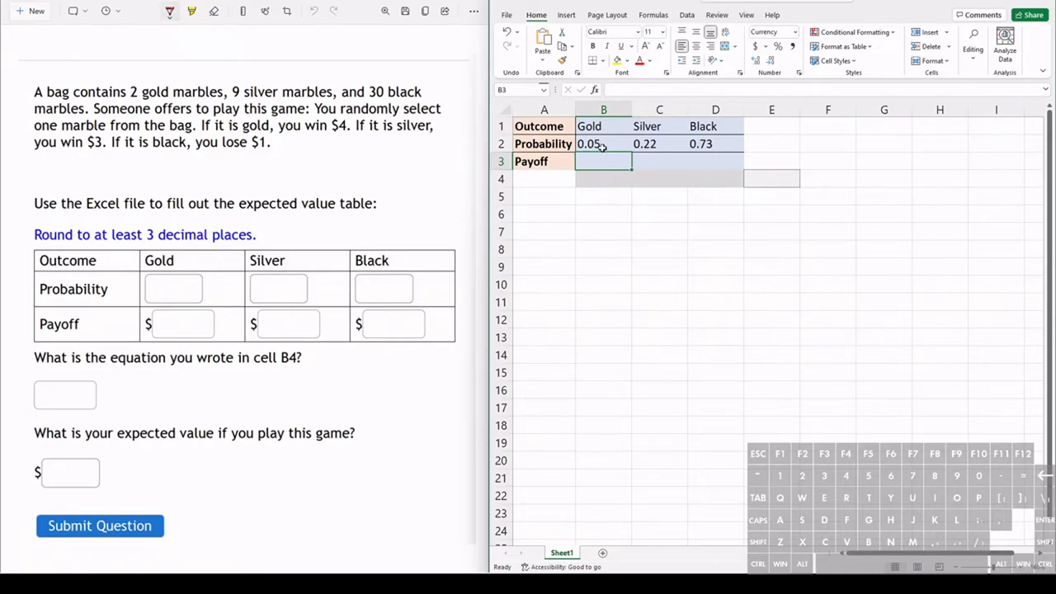
{"action": "left_click", "coordinate": [604, 143]}
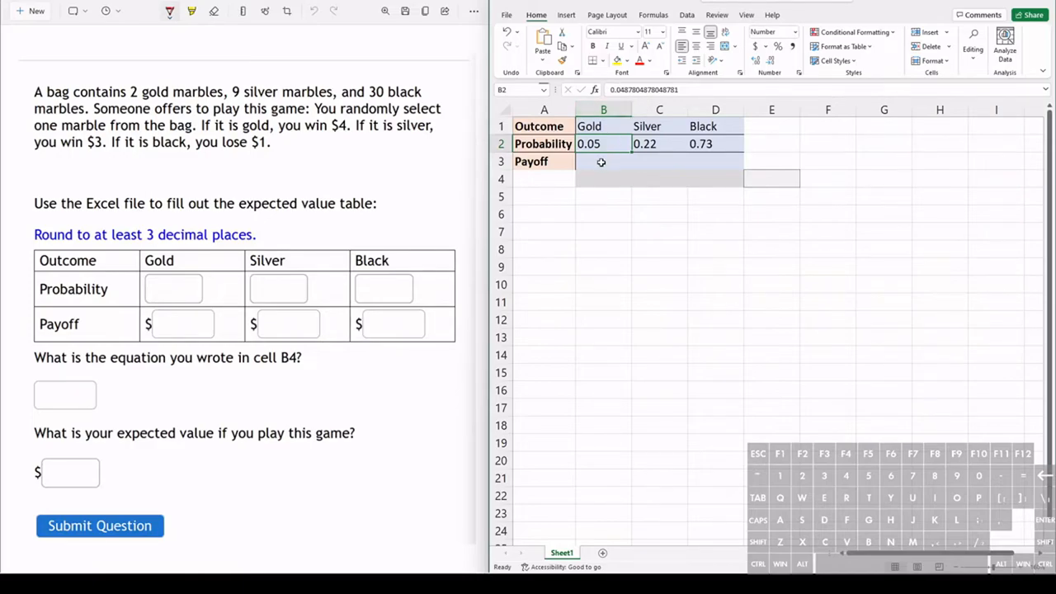
{"action": "left_click", "coordinate": [605, 162]}
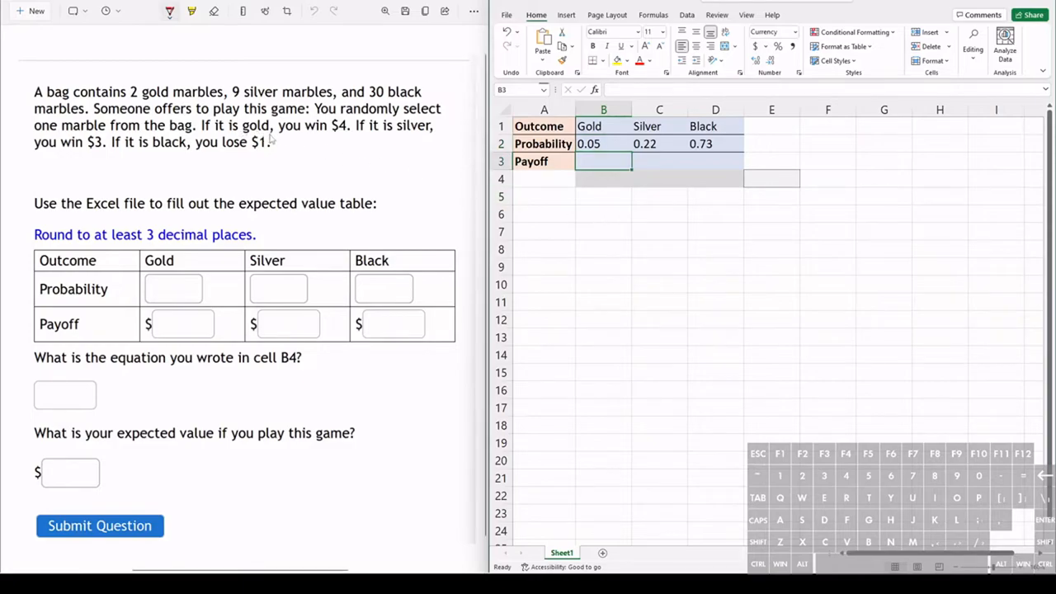
{"action": "mouse_move", "coordinate": [487, 266]}
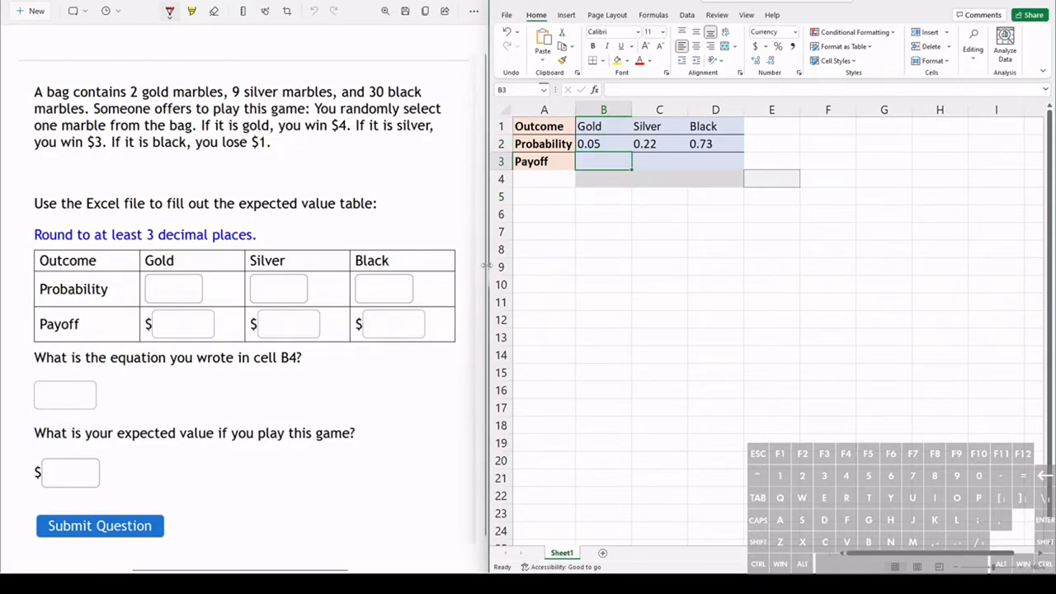
Step: Enter payoffs $4.00 for Gold, $3.00 for Silver and -1 for Black, then start a formula in B4
{"action": "type", "text": "$4.00"}
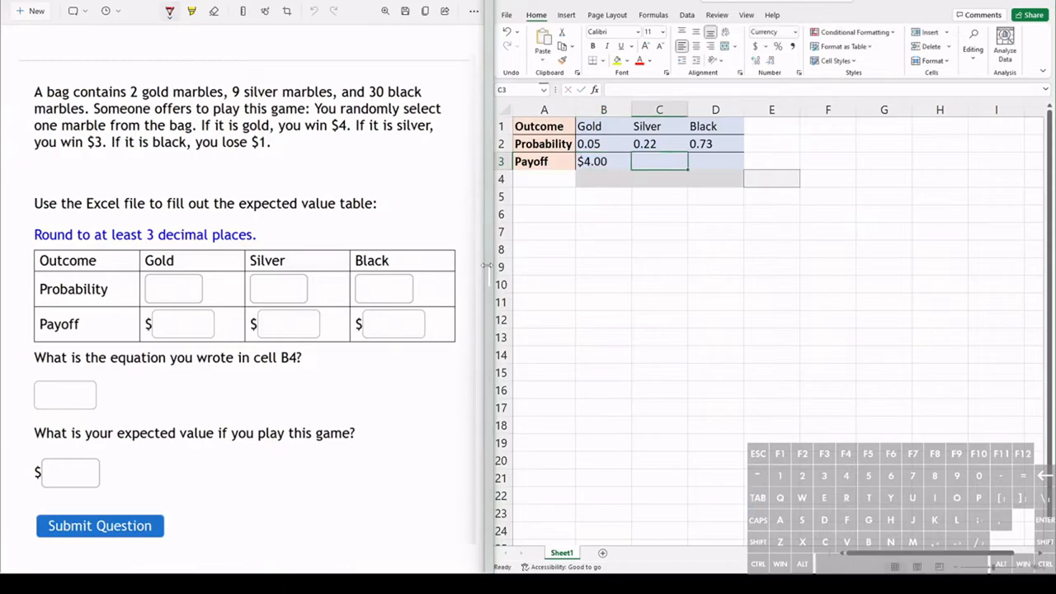
{"action": "type", "text": "$3.00"}
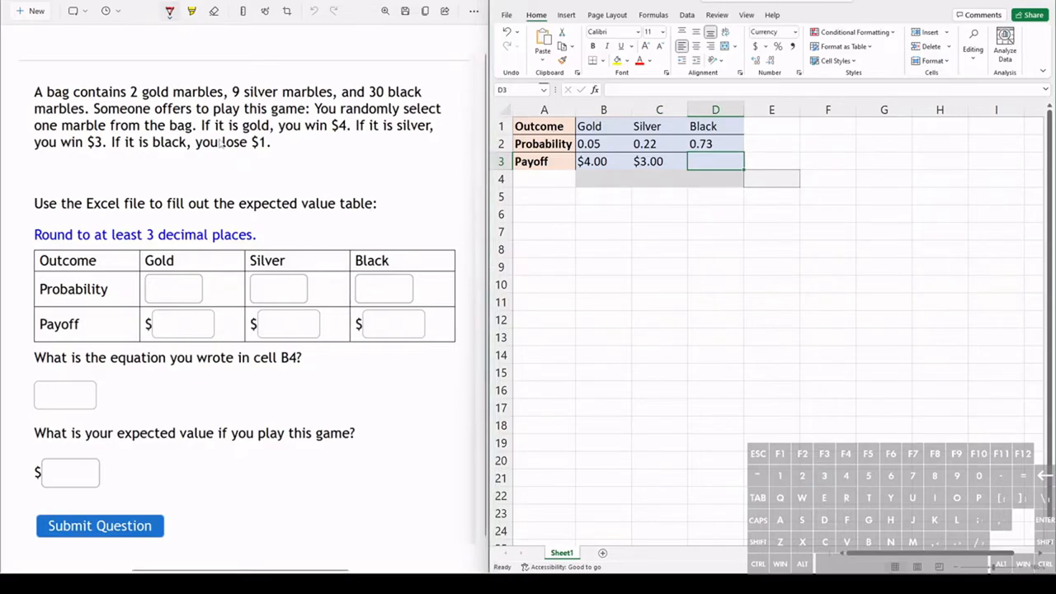
{"action": "mouse_move", "coordinate": [536, 293]}
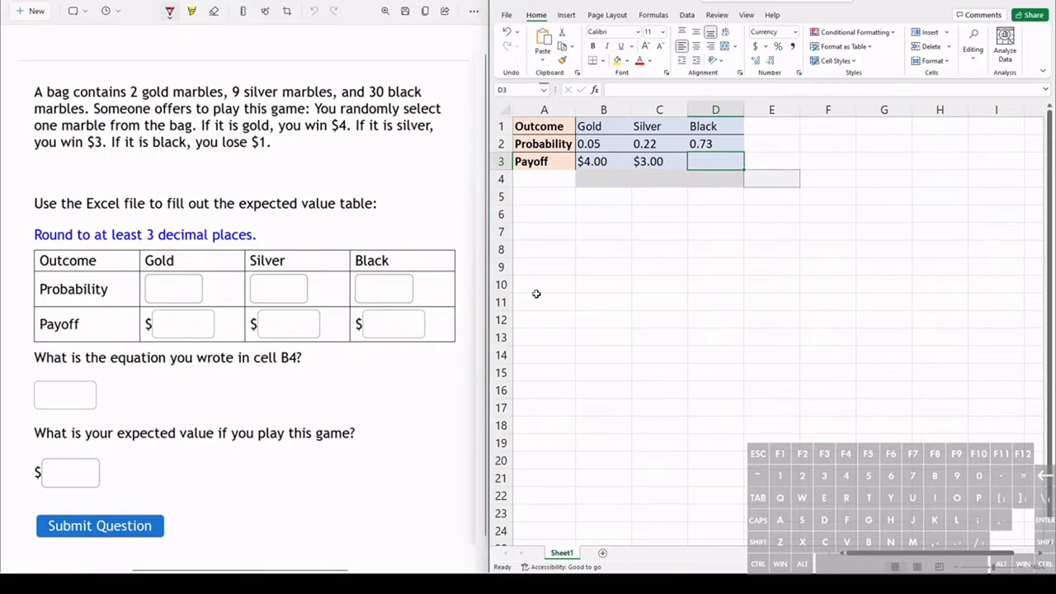
{"action": "mouse_move", "coordinate": [578, 305]}
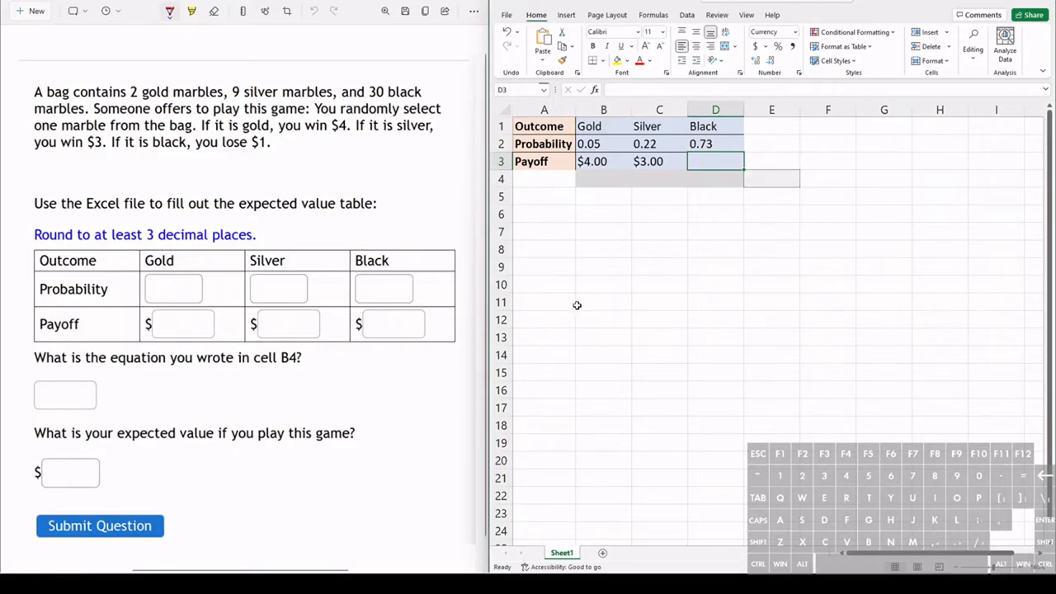
{"action": "type", "text": "-1"}
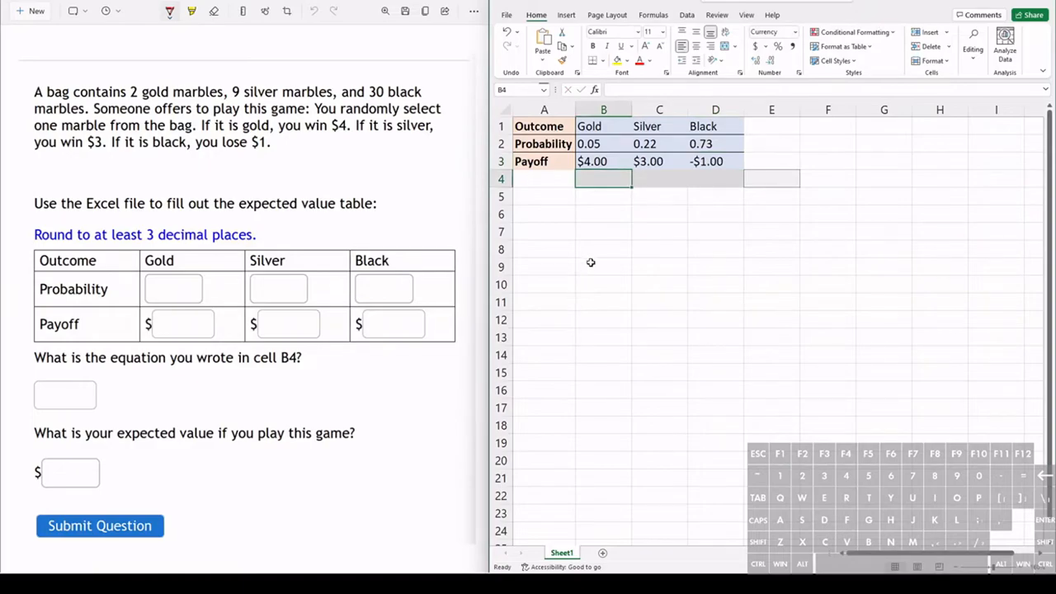
{"action": "mouse_move", "coordinate": [594, 225]}
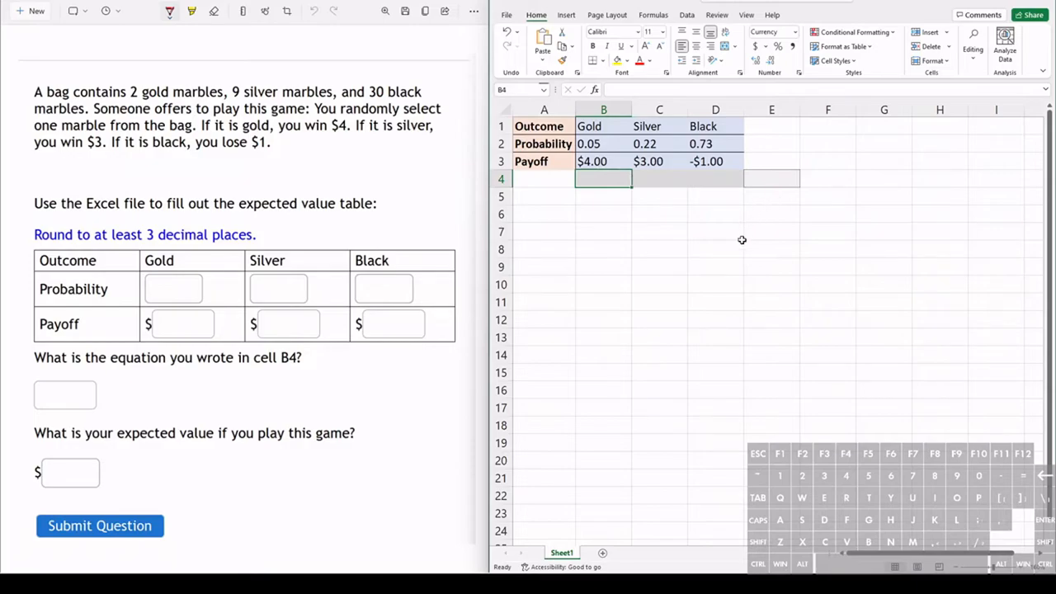
{"action": "type", "text": "="}
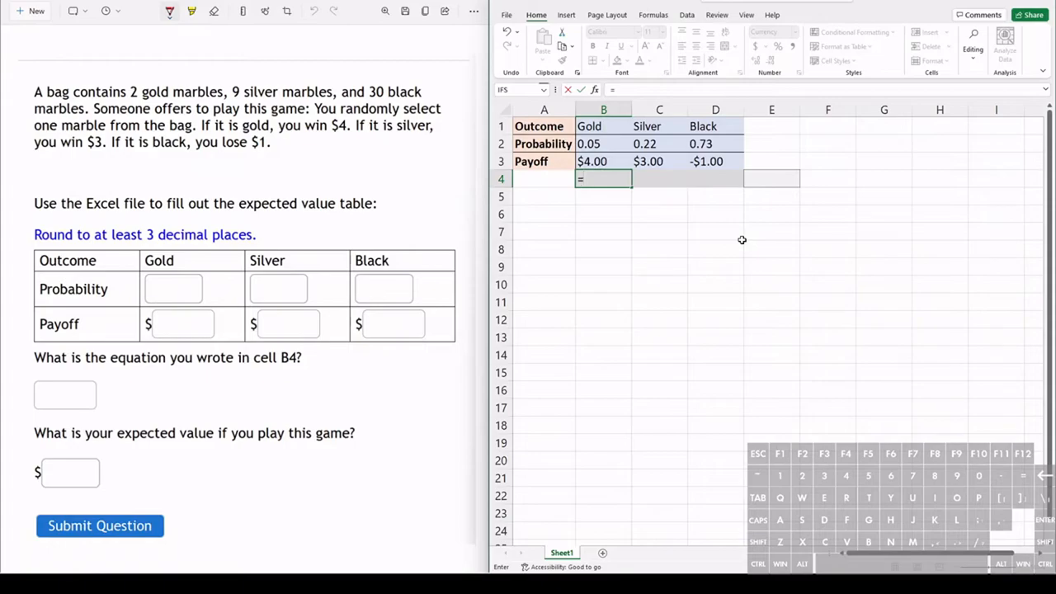
Step: Enter the Gold product formula =B2*B3 in cell B4
{"action": "type", "text": "b2"}
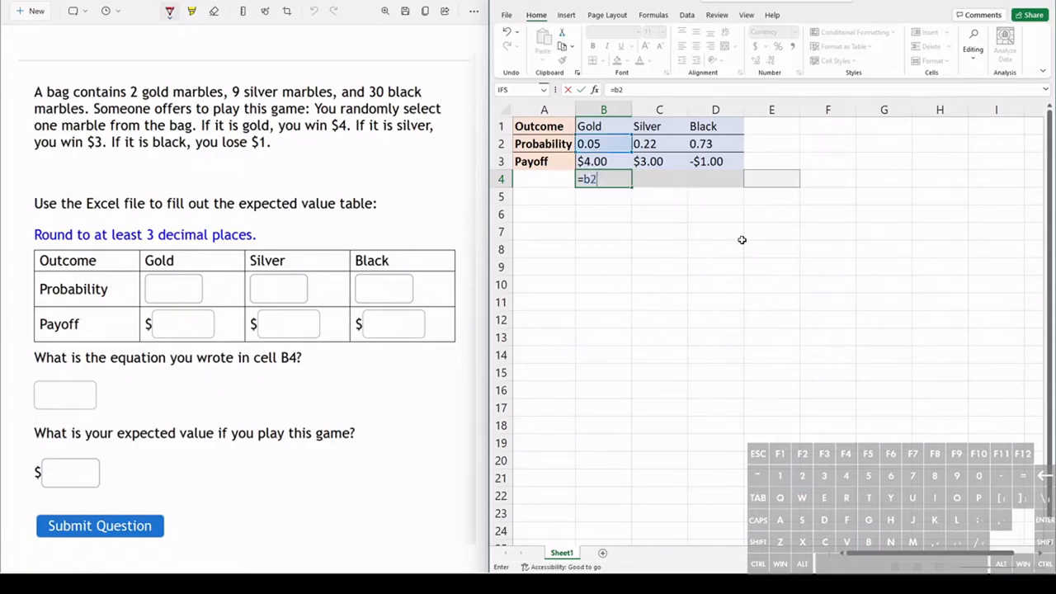
{"action": "type", "text": "*"}
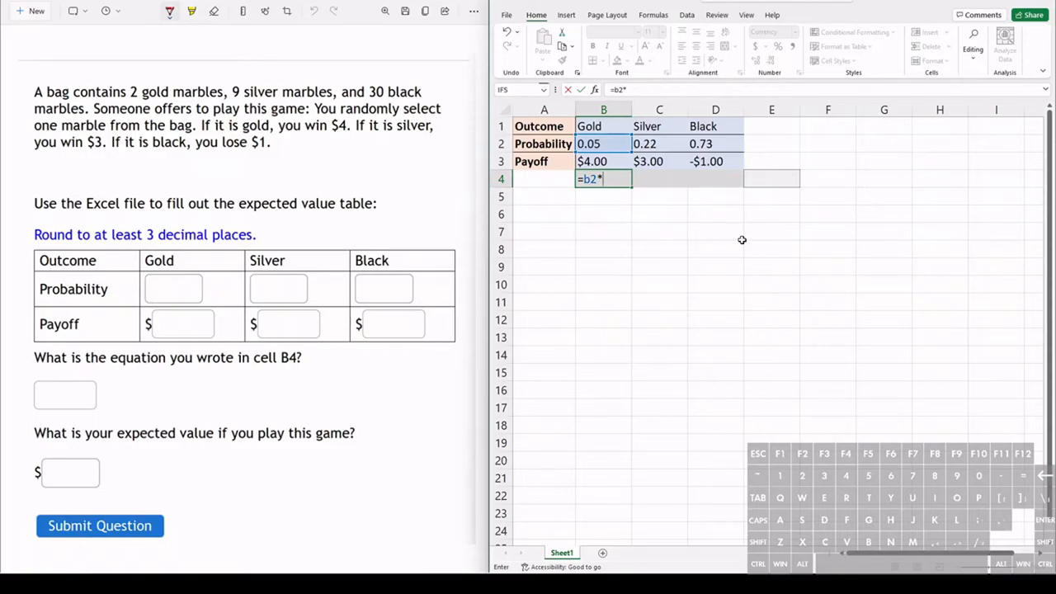
{"action": "type", "text": "b3"}
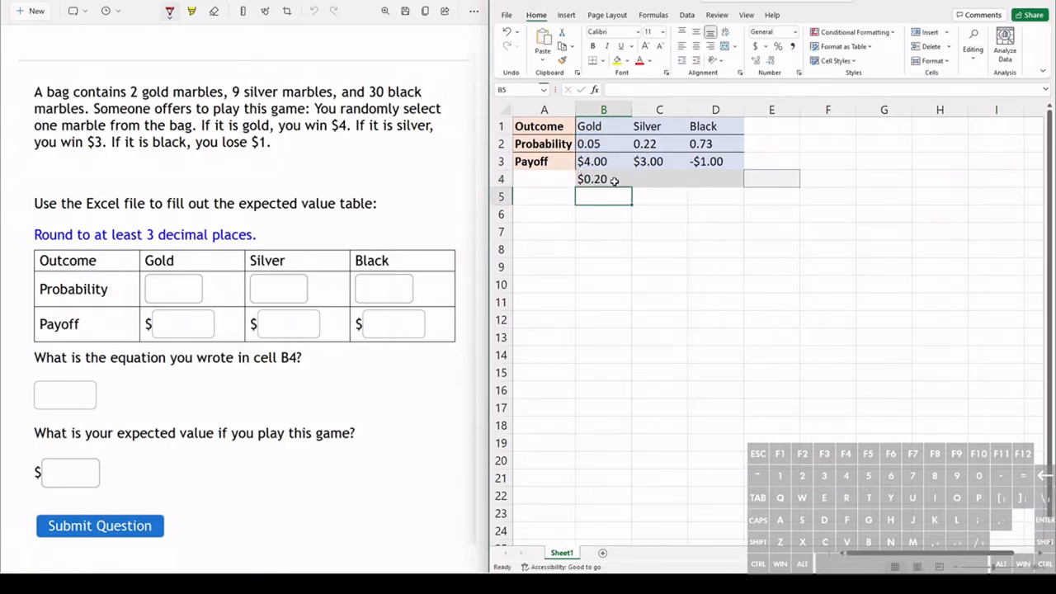
{"action": "left_click", "coordinate": [604, 178]}
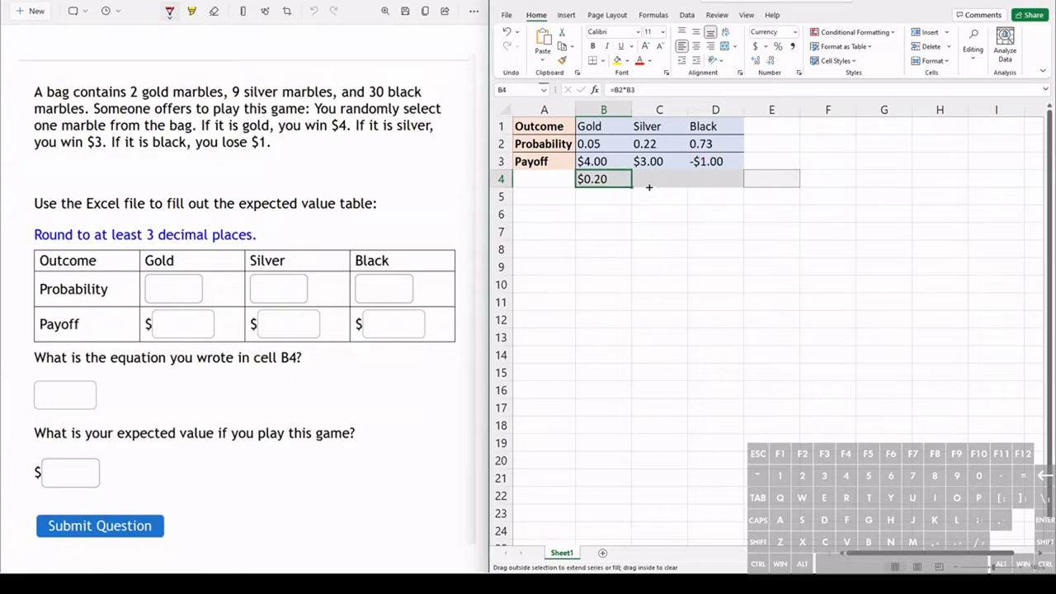
Step: Fill the product formula across to Silver and Black, giving $0.20, $0.66 and -$0.73
{"action": "left_click_drag", "start_coordinate": [624, 178], "coordinate": [740, 178]}
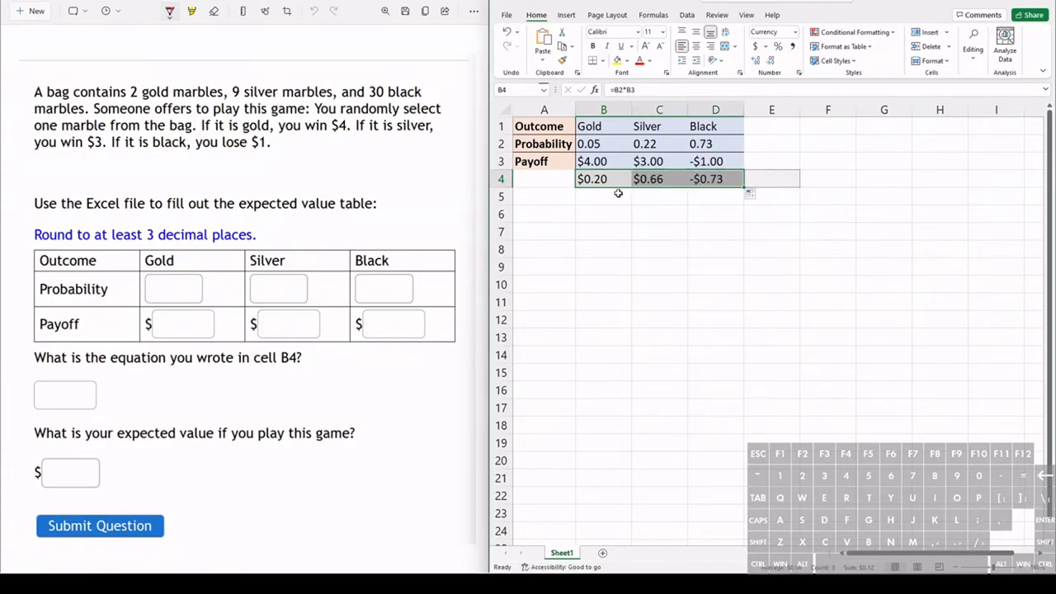
{"action": "left_click", "coordinate": [659, 178]}
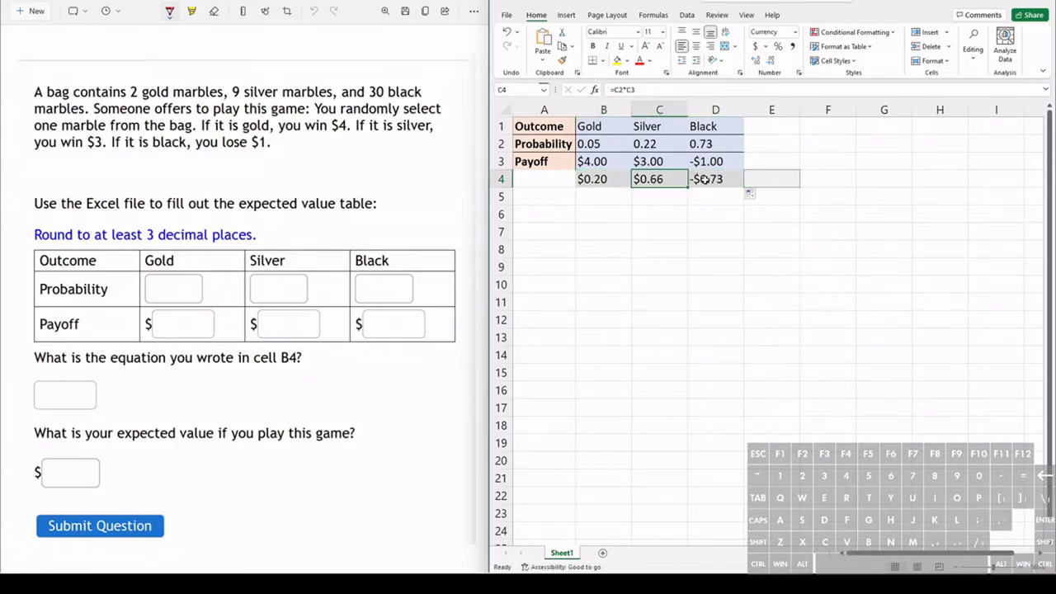
{"action": "left_click", "coordinate": [717, 179]}
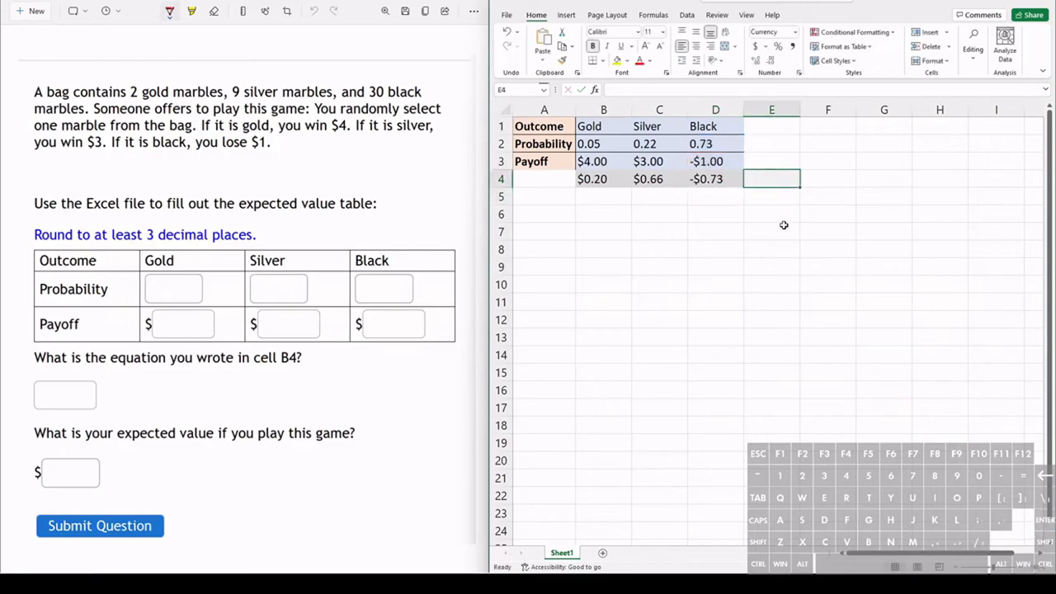
{"action": "mouse_move", "coordinate": [763, 274]}
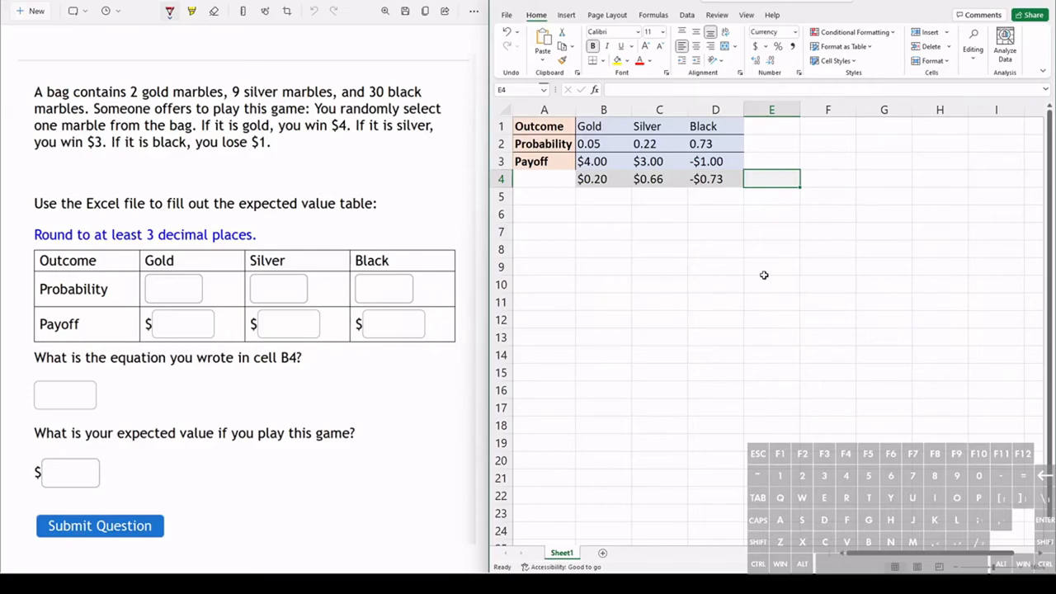
Step: Sum the three products with =SUM(B4:D4) in E4 to get the expected value $0.12
{"action": "type", "text": "="}
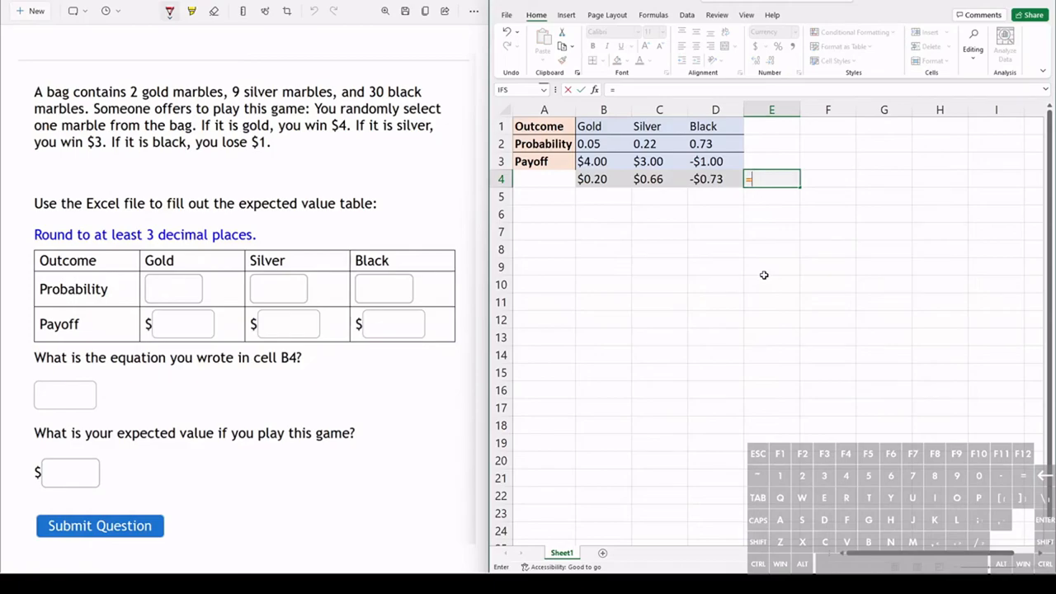
{"action": "type", "text": "sum(("}
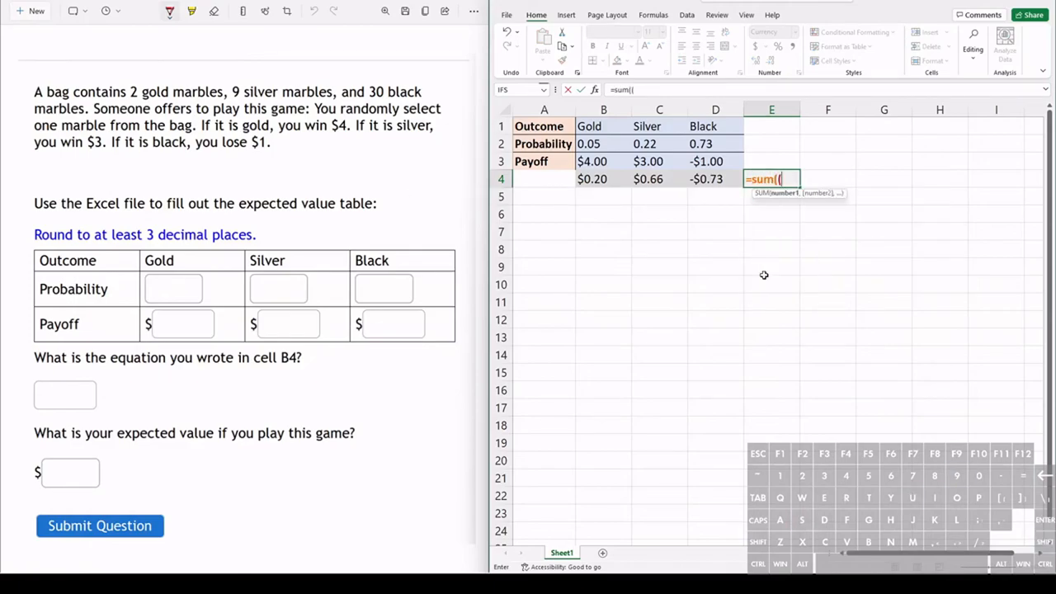
{"action": "key", "text": "backspace"}
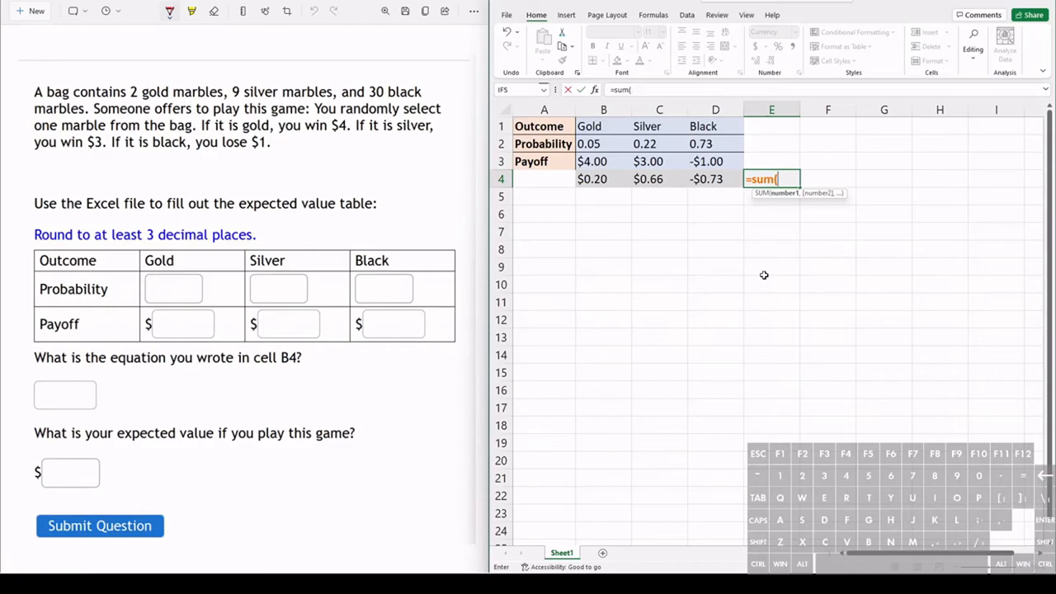
{"action": "type", "text": "b4"}
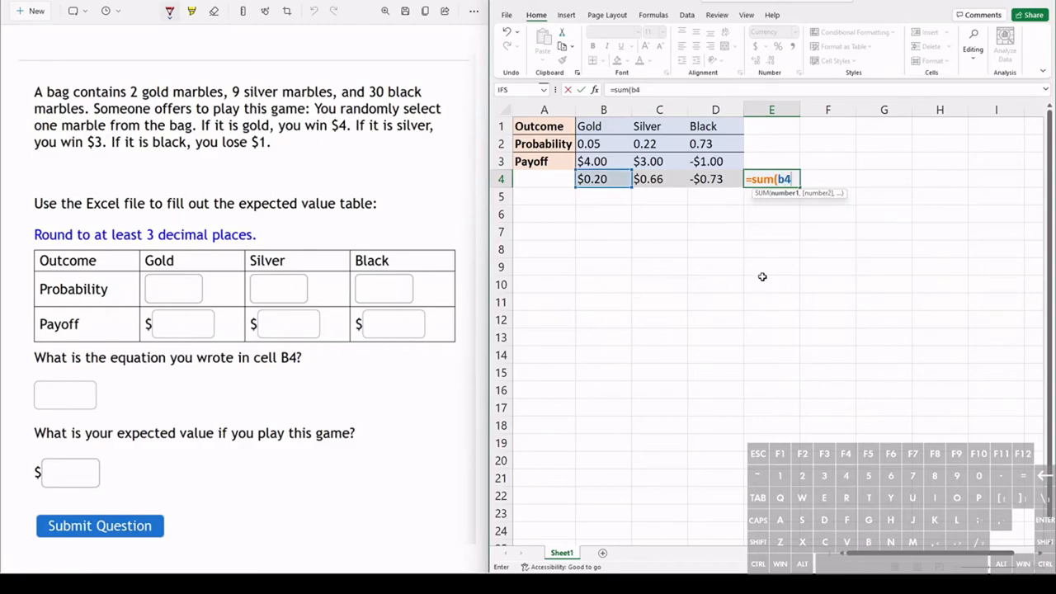
{"action": "type", "text": ":d"}
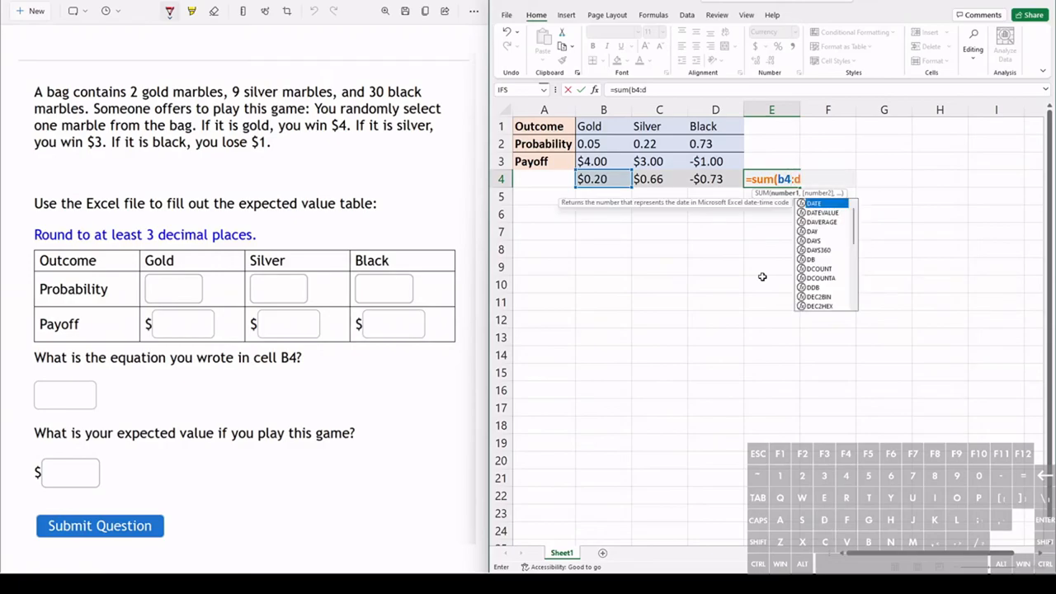
{"action": "key", "text": "Enter"}
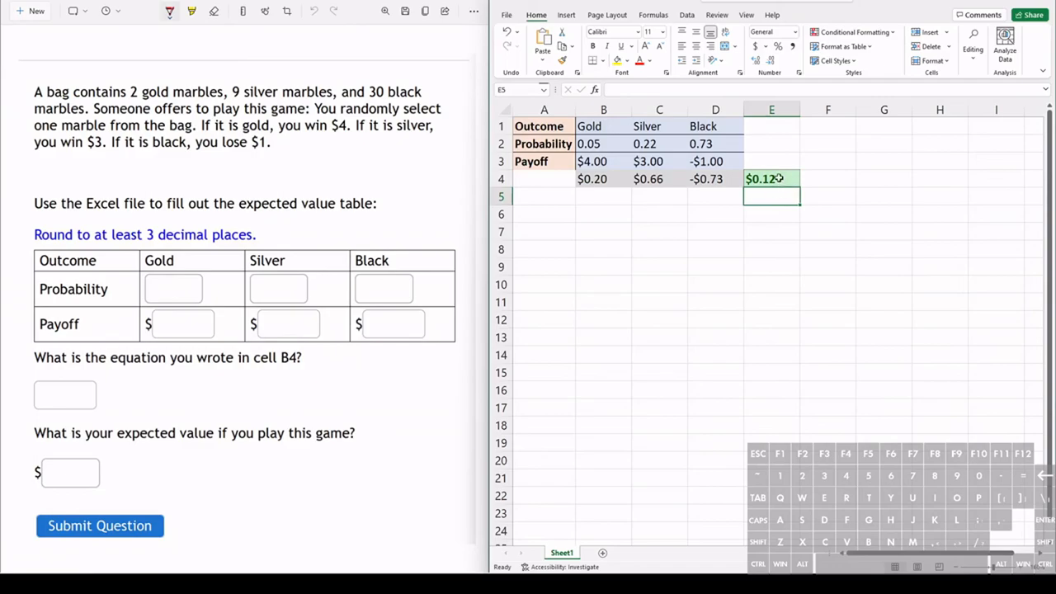
{"action": "mouse_move", "coordinate": [779, 180]}
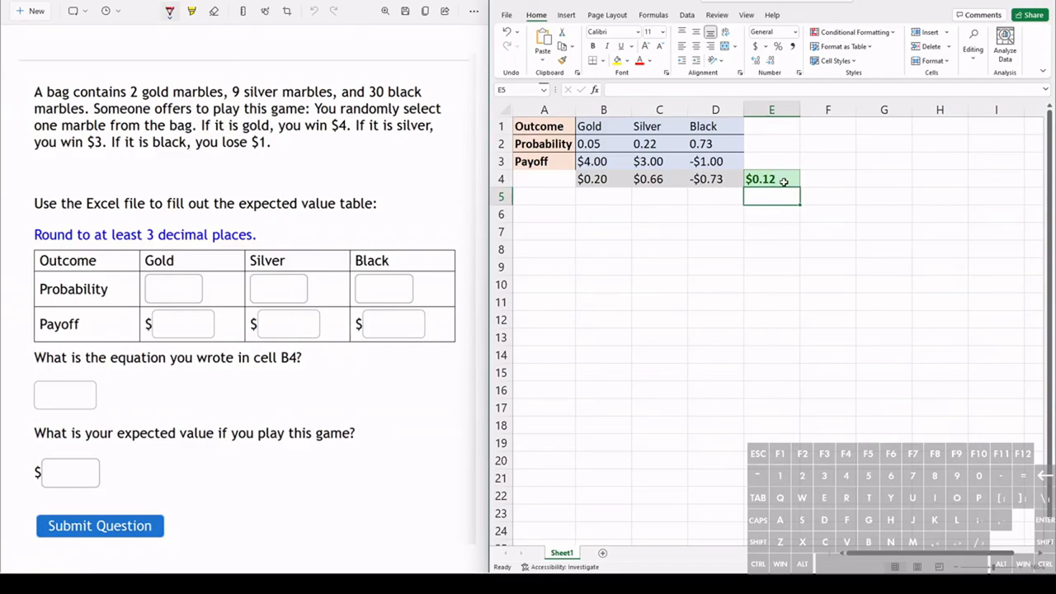